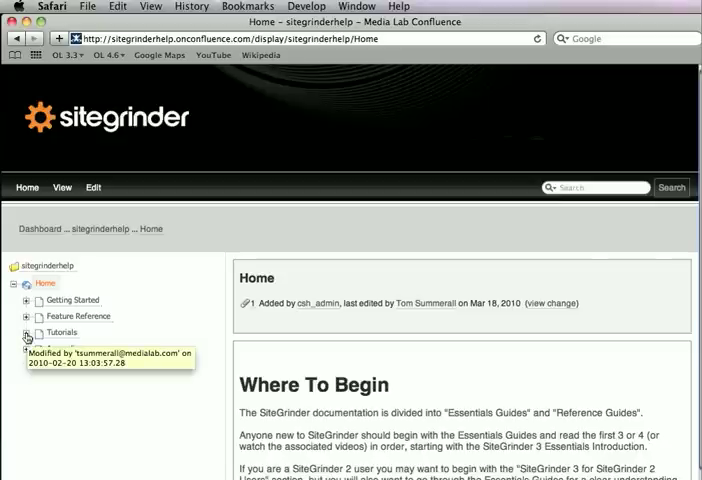
Step: Go to Tutorials > Sample Files and Sites and jump to the Large Background Image sample
click(30, 333)
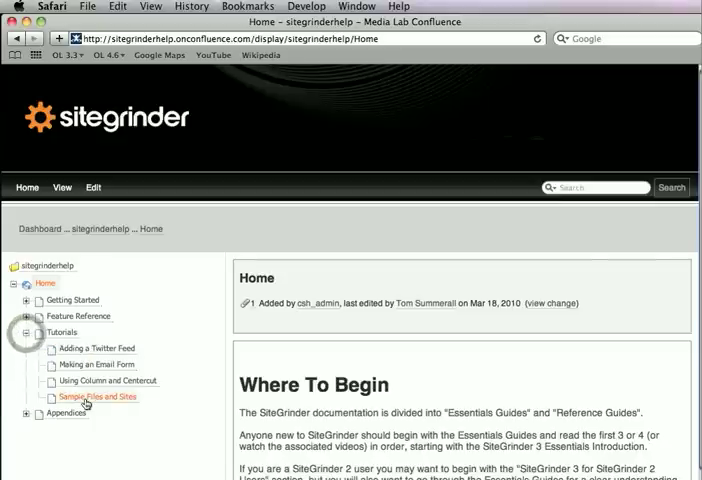
click(97, 397)
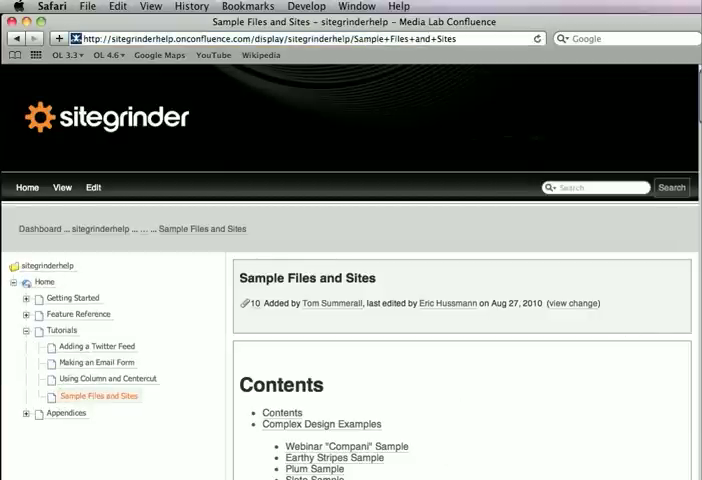
scroll(down, 3)
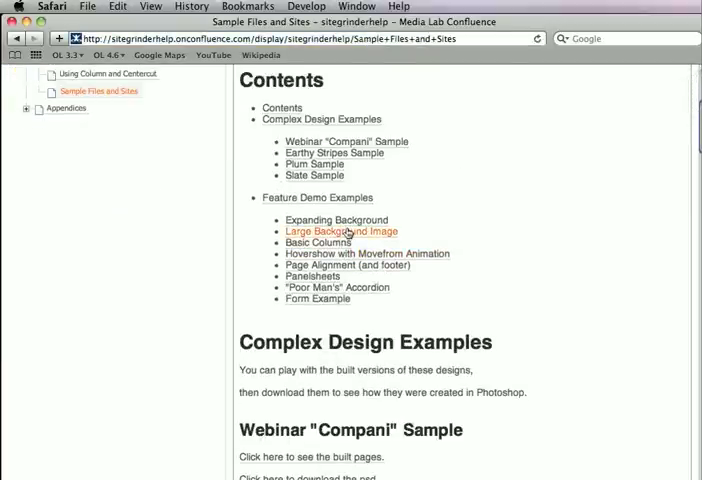
click(335, 231)
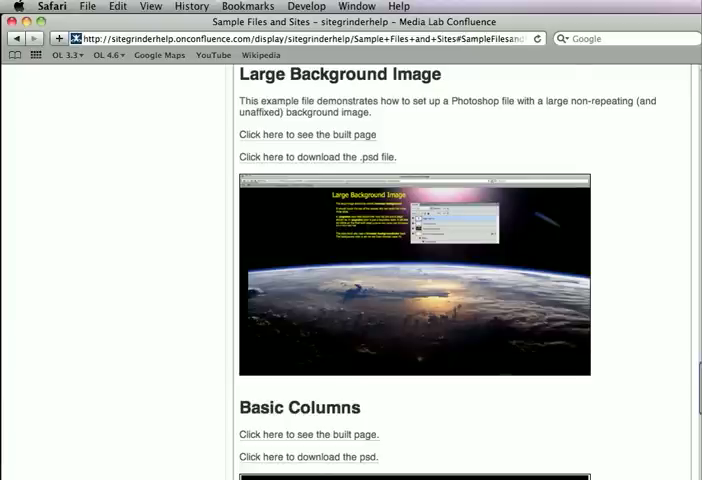
mouse_move(89, 96)
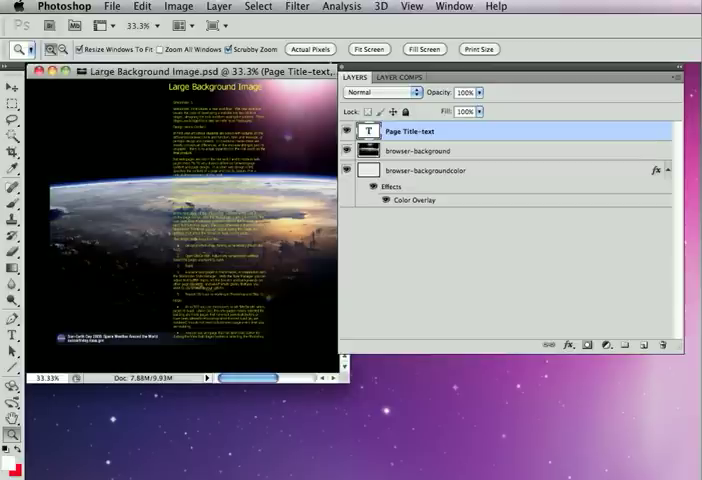
mouse_move(316, 291)
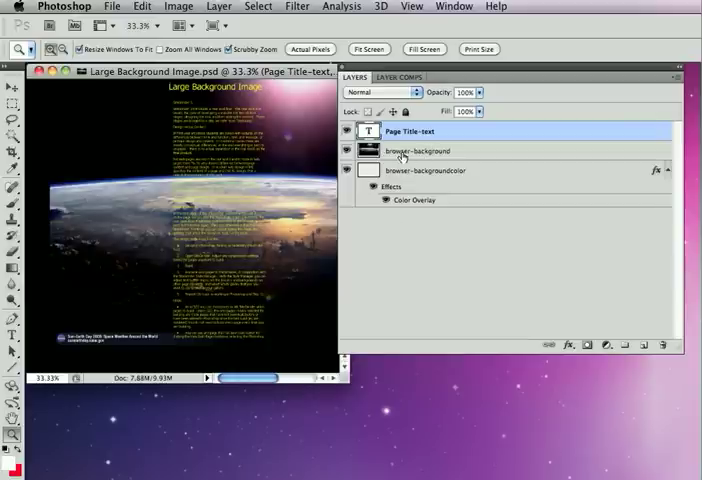
Step: Inspect Large Background Image.psd's layers, selecting the browser-background layer
click(420, 150)
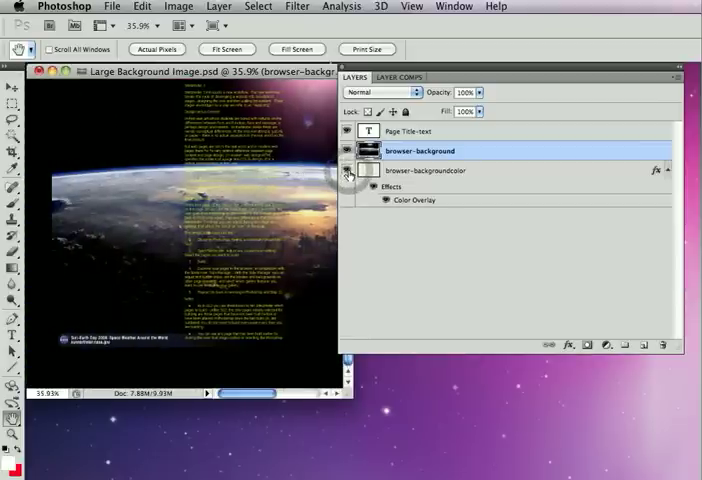
click(112, 7)
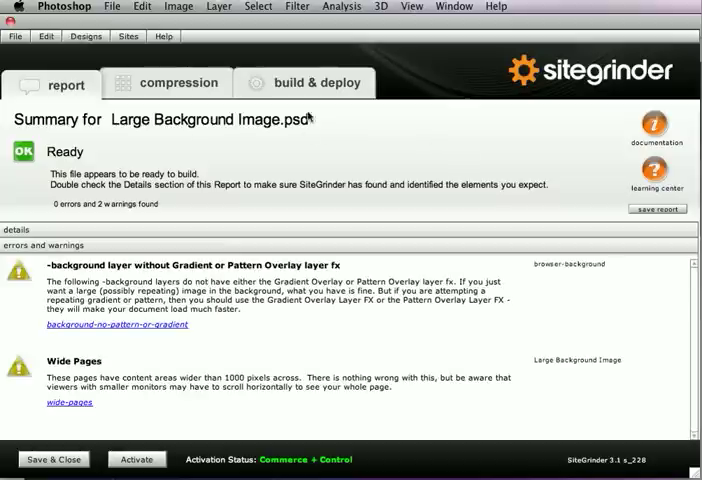
Step: Review SiteGrinder's Report tab, then build the Large Background Image design from Build & Deploy
click(315, 82)
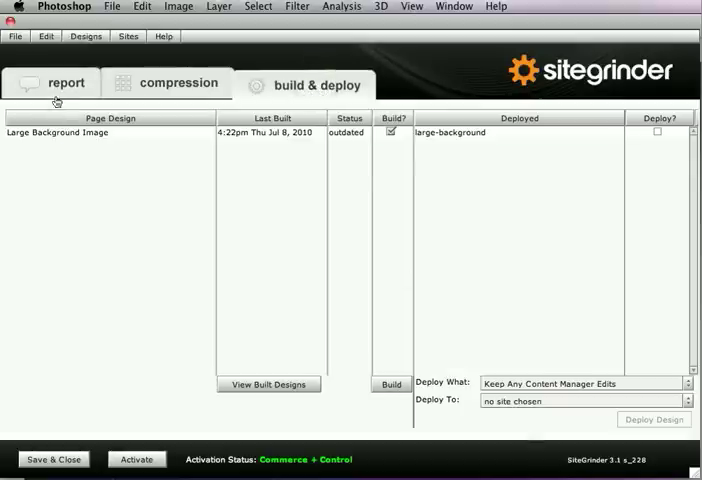
click(65, 83)
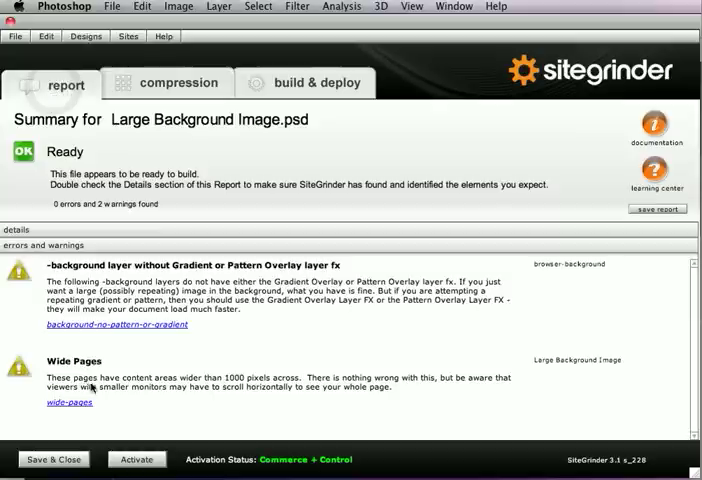
click(320, 82)
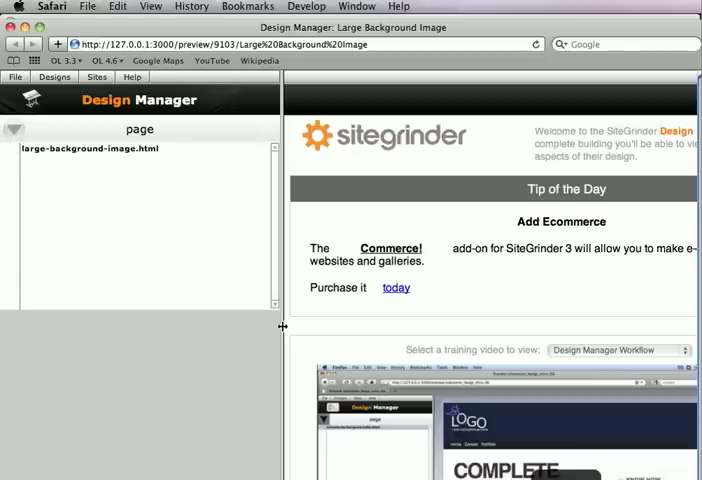
Step: Preview large-background-image.html in Safari, scrolling past the Earth background image
click(90, 148)
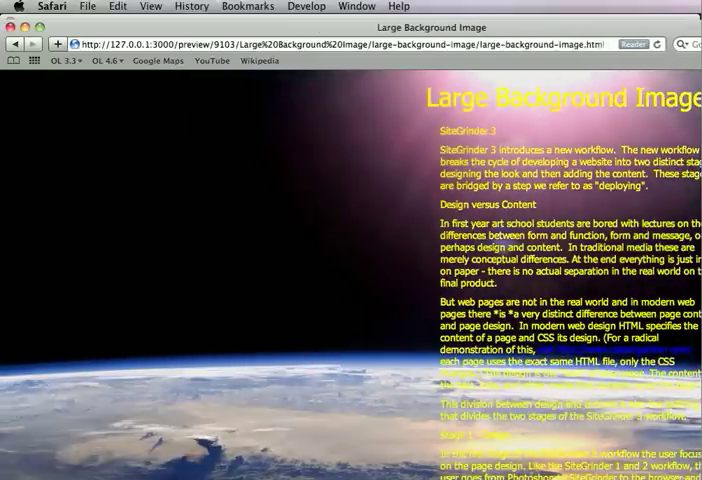
scroll(down, 3)
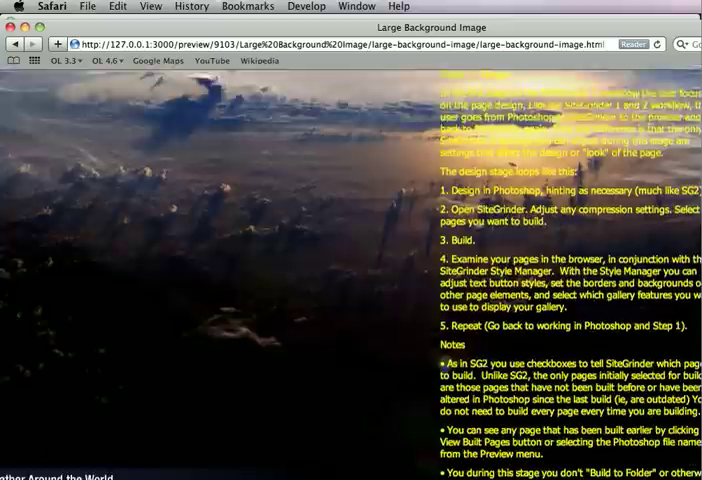
scroll(up, 3)
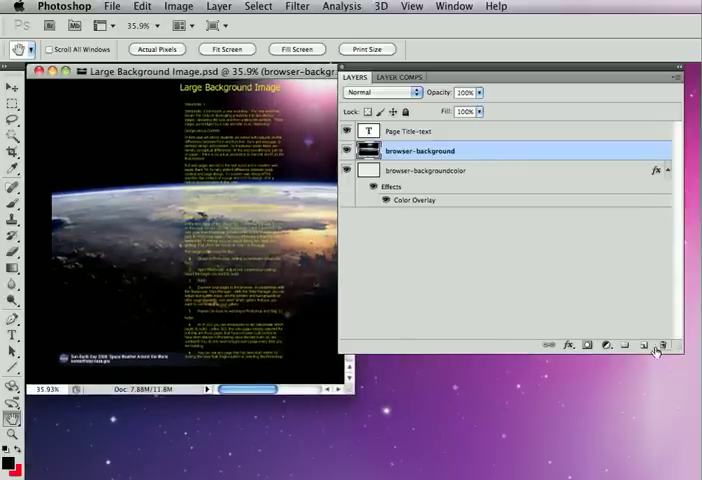
Step: Add a new empty Layer 1 above the browser-background layer
click(646, 345)
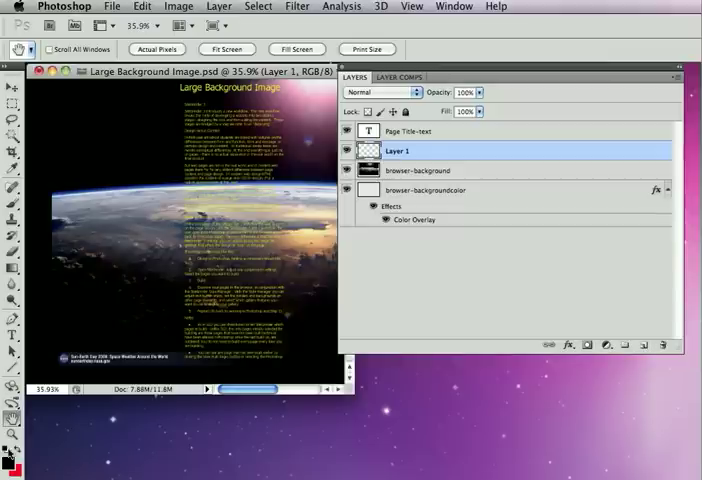
mouse_move(12, 455)
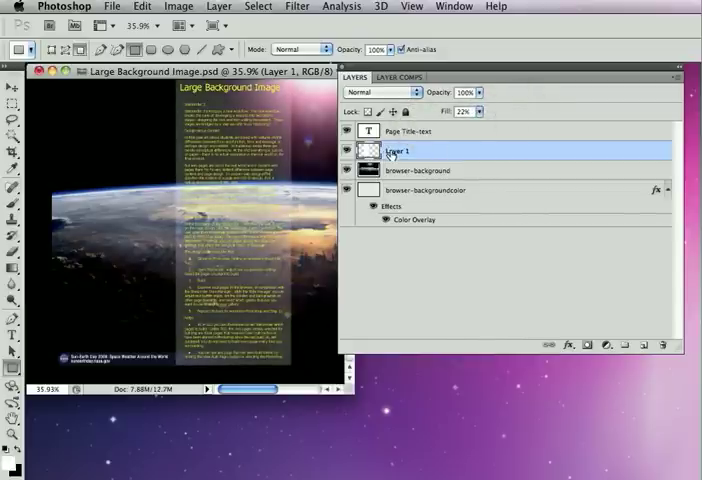
Step: Rename Layer 1 to the main-pagesize layer name
double_click(399, 151)
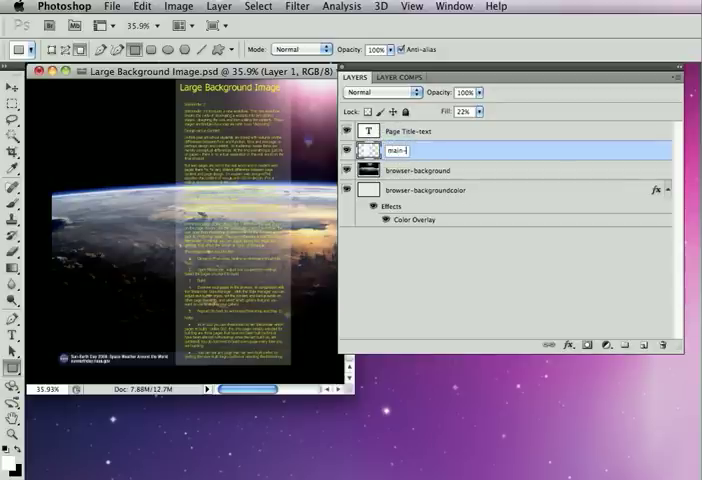
text(main-pagesid)
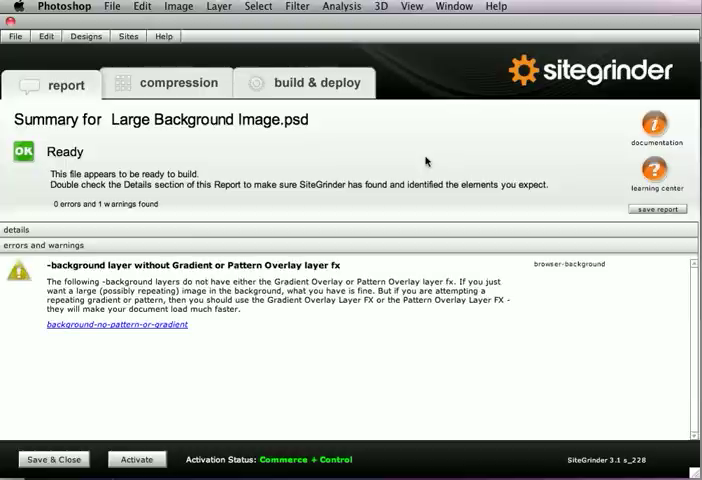
mouse_move(396, 313)
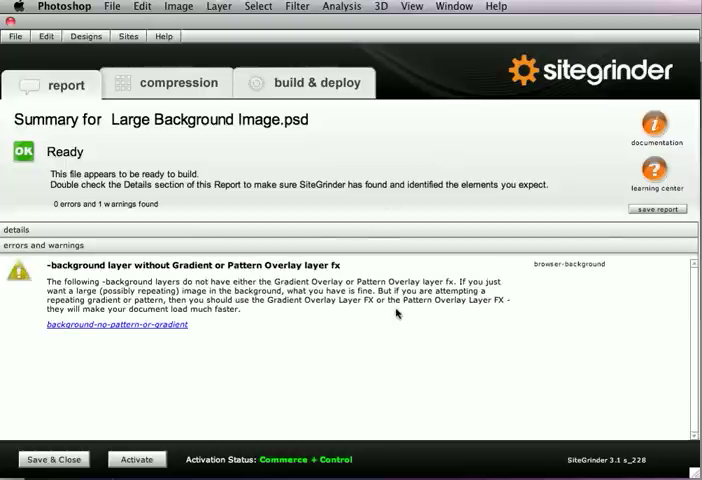
Step: Show the built designs in Safari's Design Manager via SiteGrinder's build & deploy tab
click(314, 83)
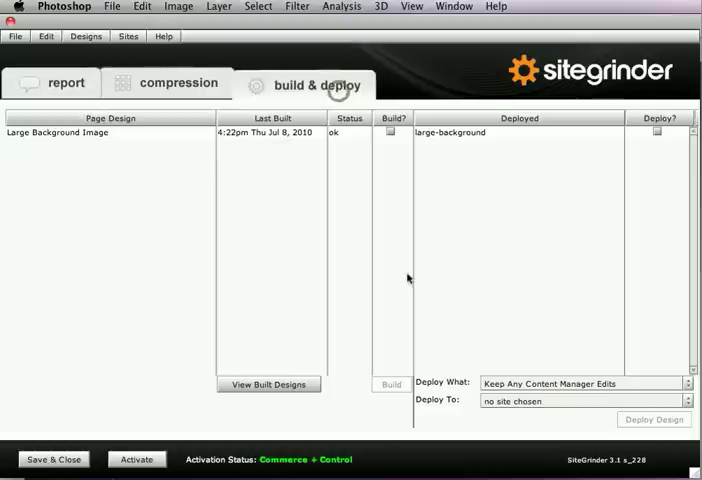
click(390, 133)
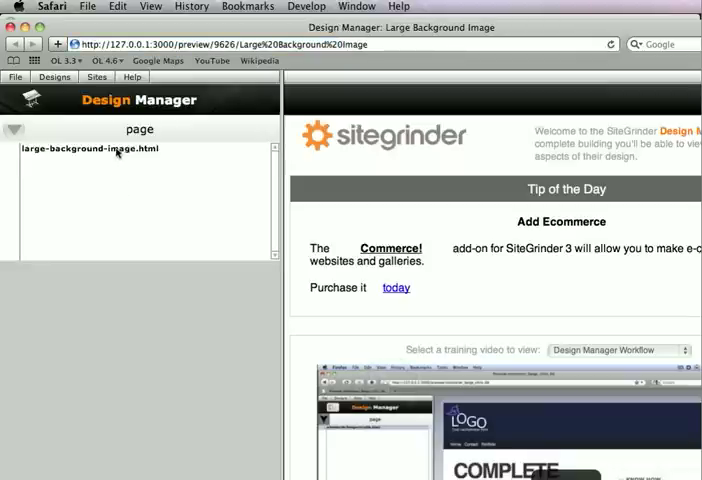
Step: Preview large-background-image.html and open it in its own Safari window
click(90, 148)
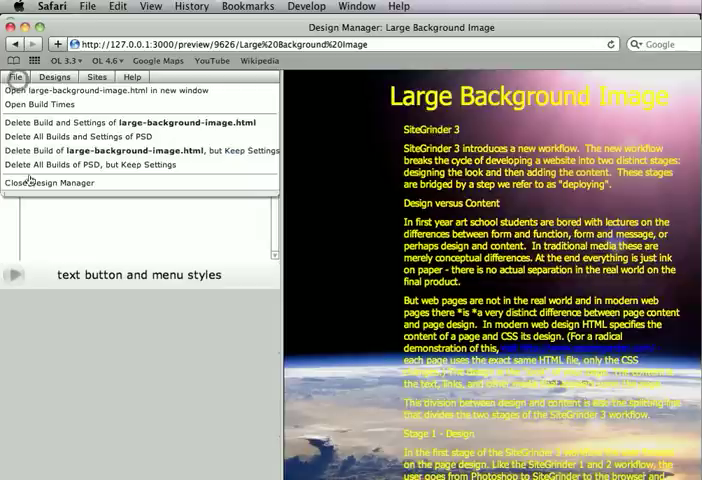
click(53, 182)
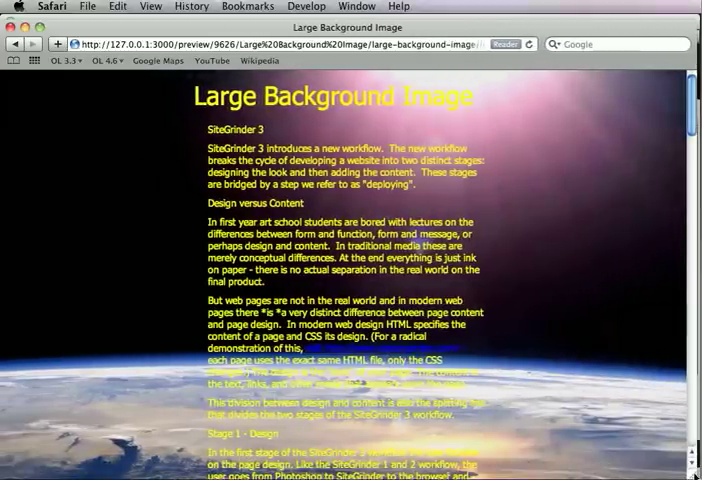
scroll(down, 3)
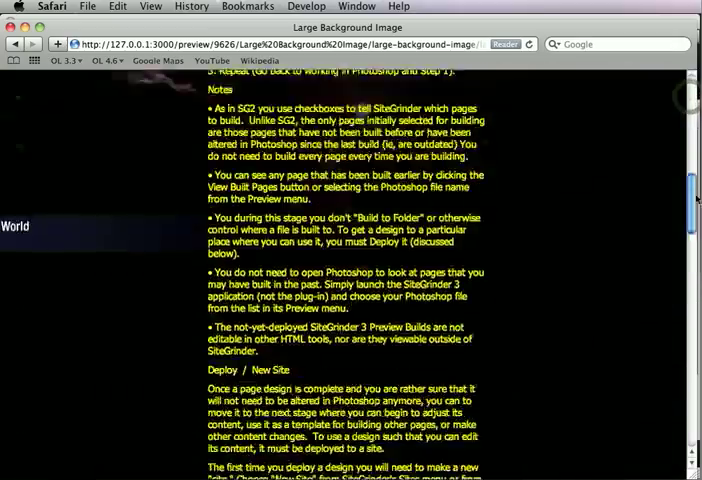
scroll(up, 3)
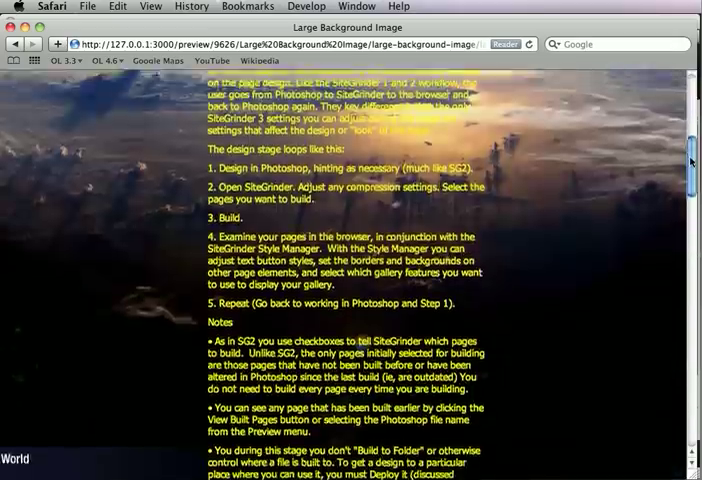
scroll(up, 3)
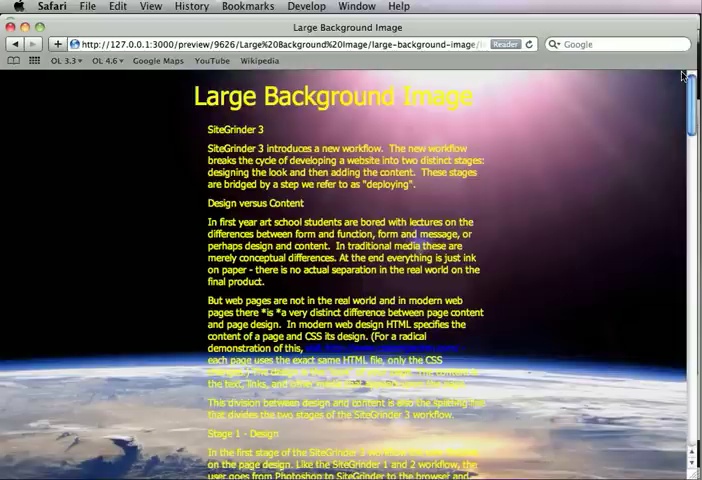
mouse_move(285, 115)
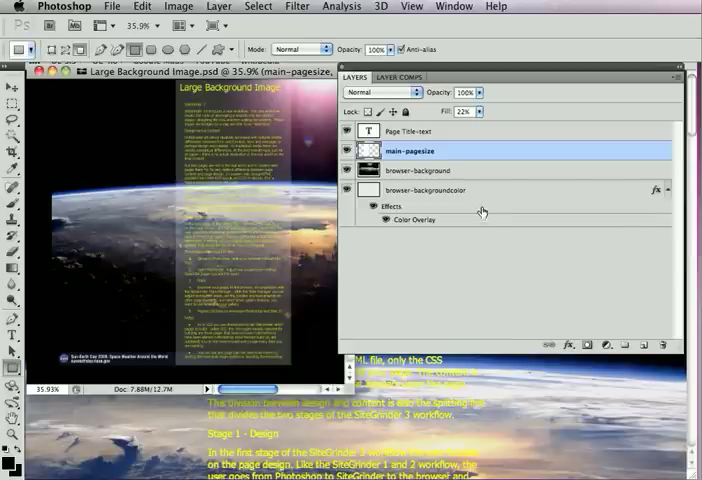
Step: Select the browser-background Earth image layer for moving
click(430, 170)
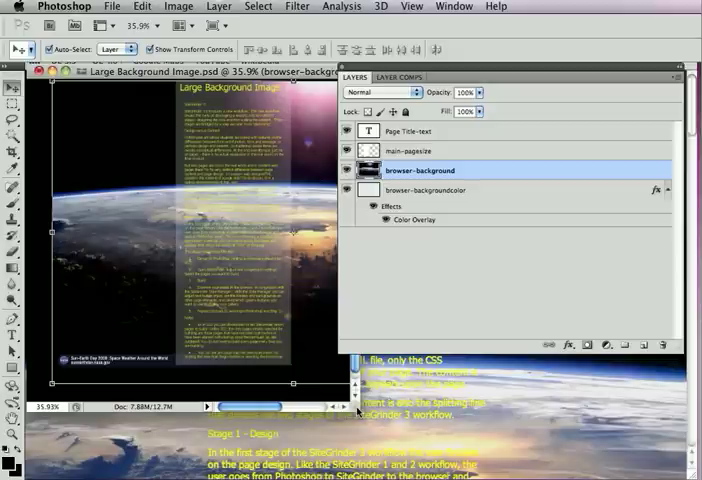
mouse_move(445, 318)
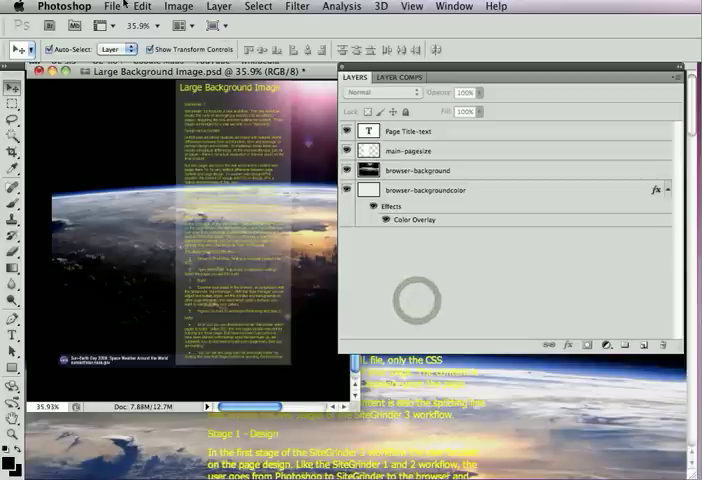
Step: Relaunch SiteGrinder and rebuild the outdated Large Background Image design
click(111, 6)
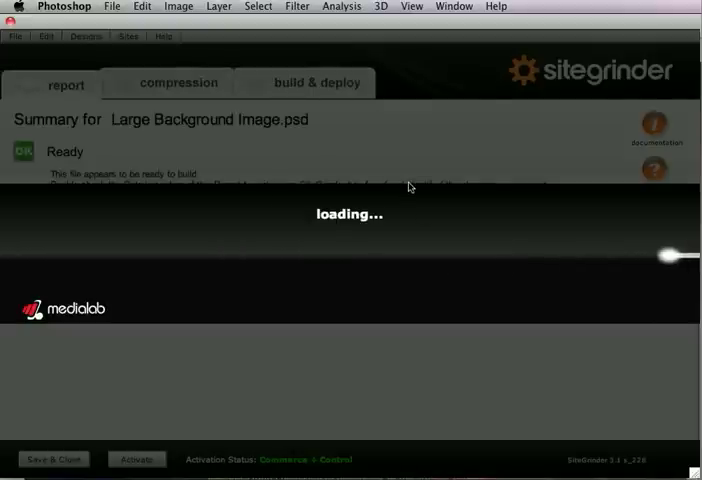
click(316, 82)
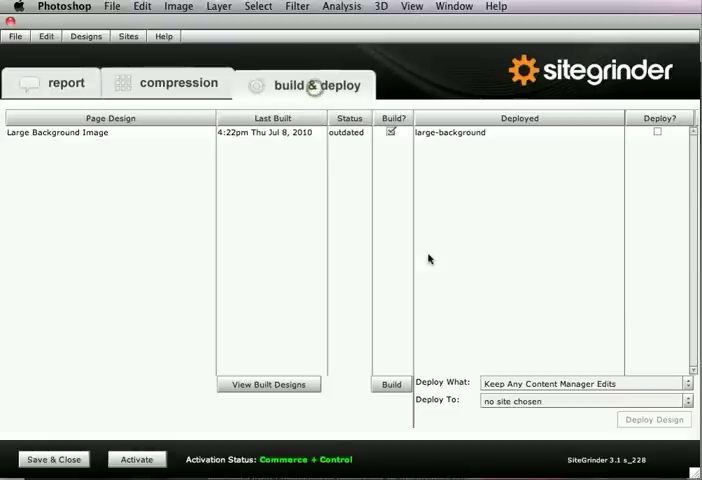
click(391, 384)
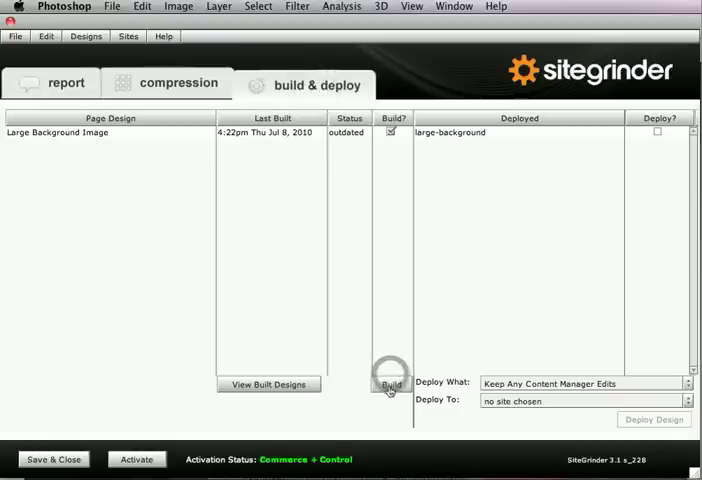
click(268, 384)
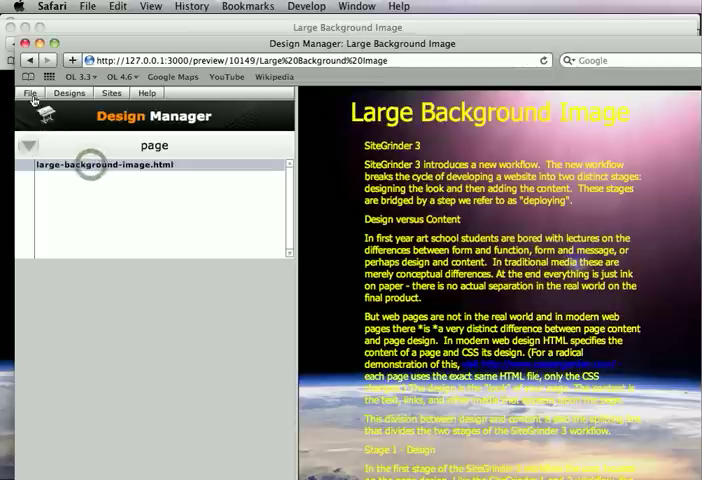
Step: Open large-background-image.html in its own Safari window from the Design Manager
click(30, 92)
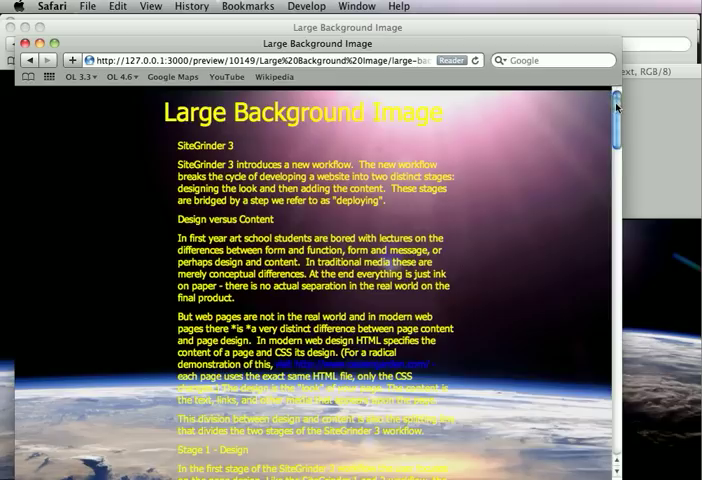
scroll(down, 3)
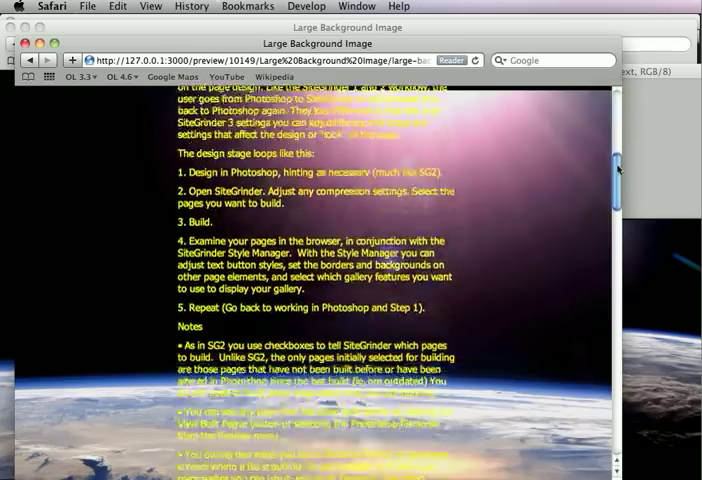
scroll(down, 3)
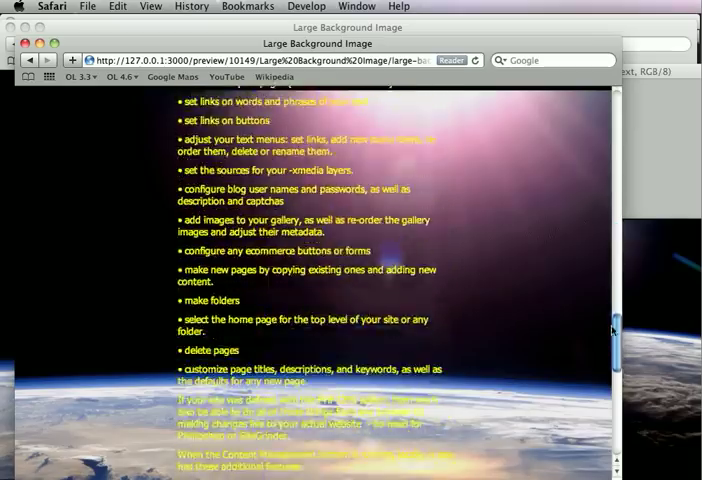
scroll(up, 3)
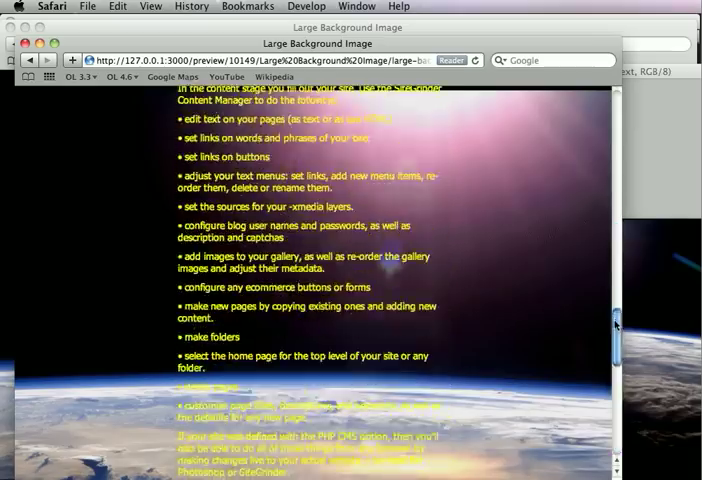
scroll(up, 3)
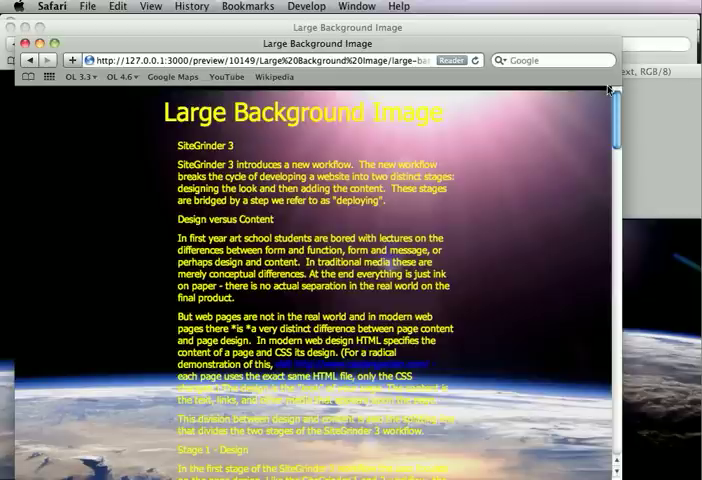
mouse_move(671, 141)
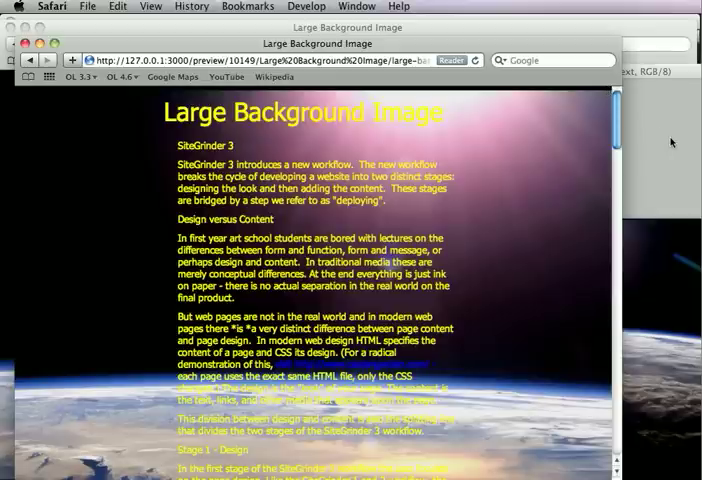